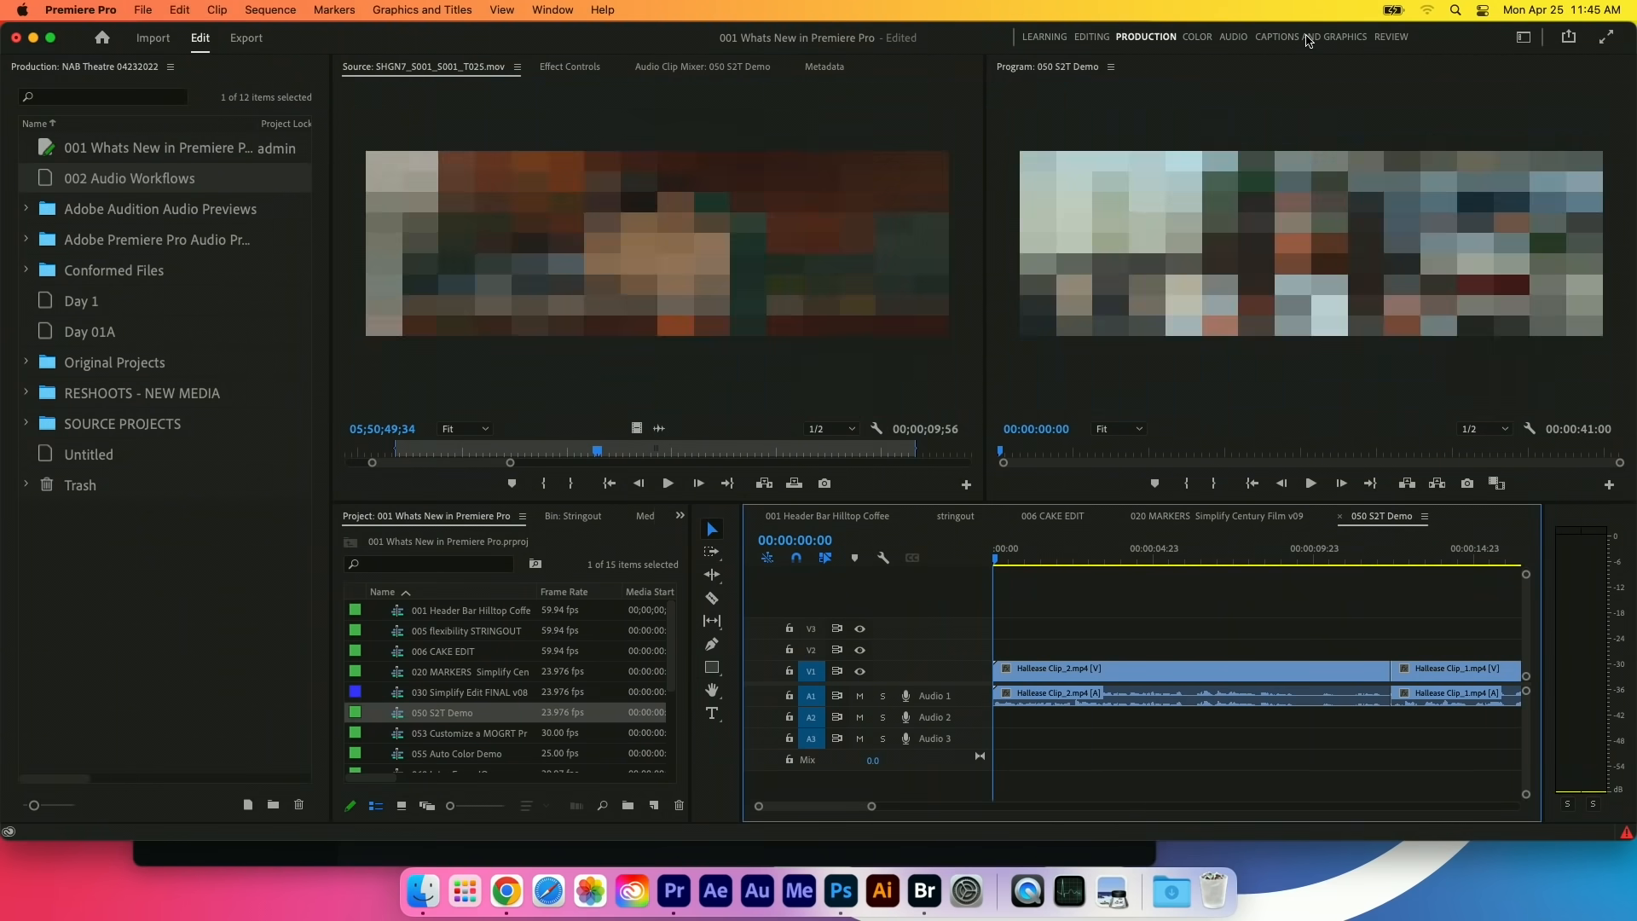
Switch to the Captions and Graphics workspace and start a transcription from the empty Transcript view.
click(1311, 36)
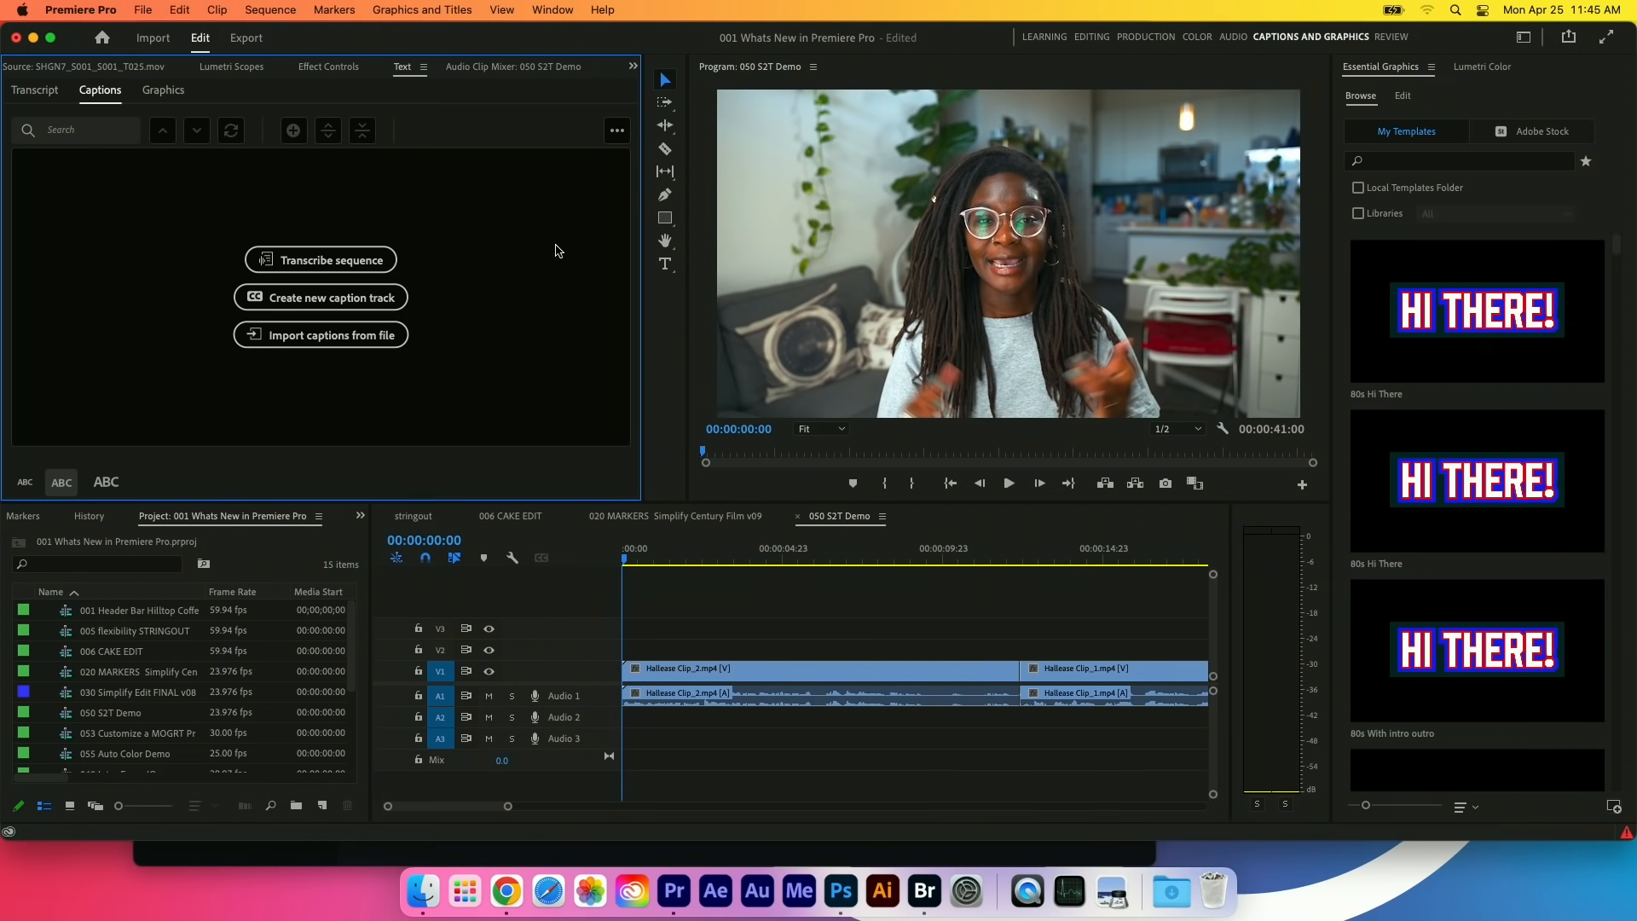
mouse_move(29, 305)
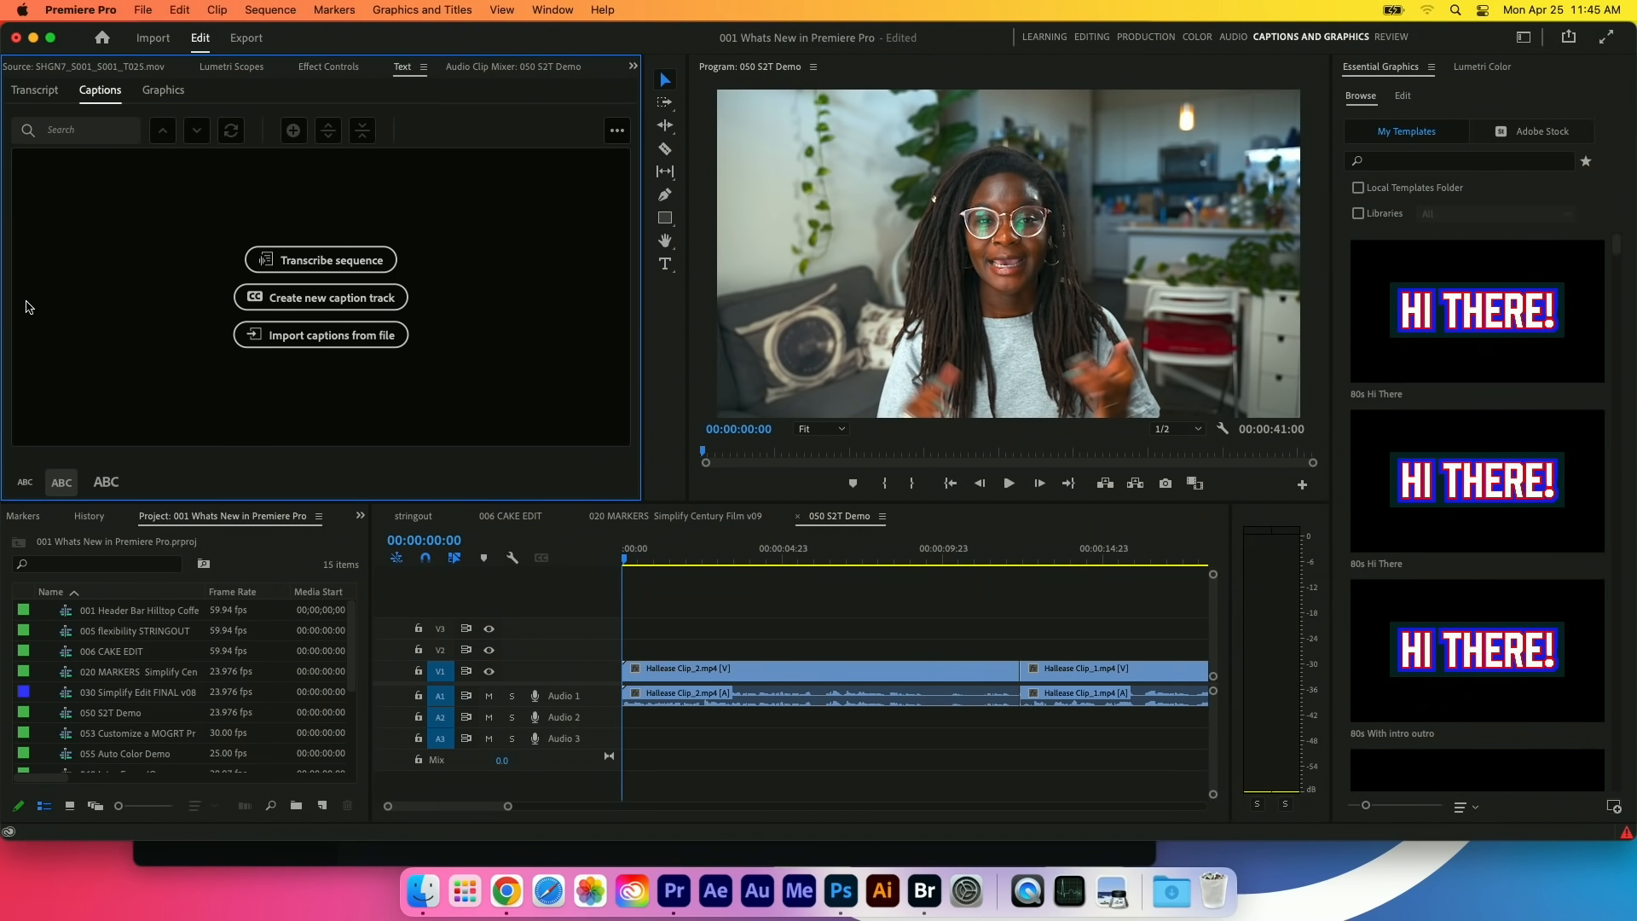
click(34, 90)
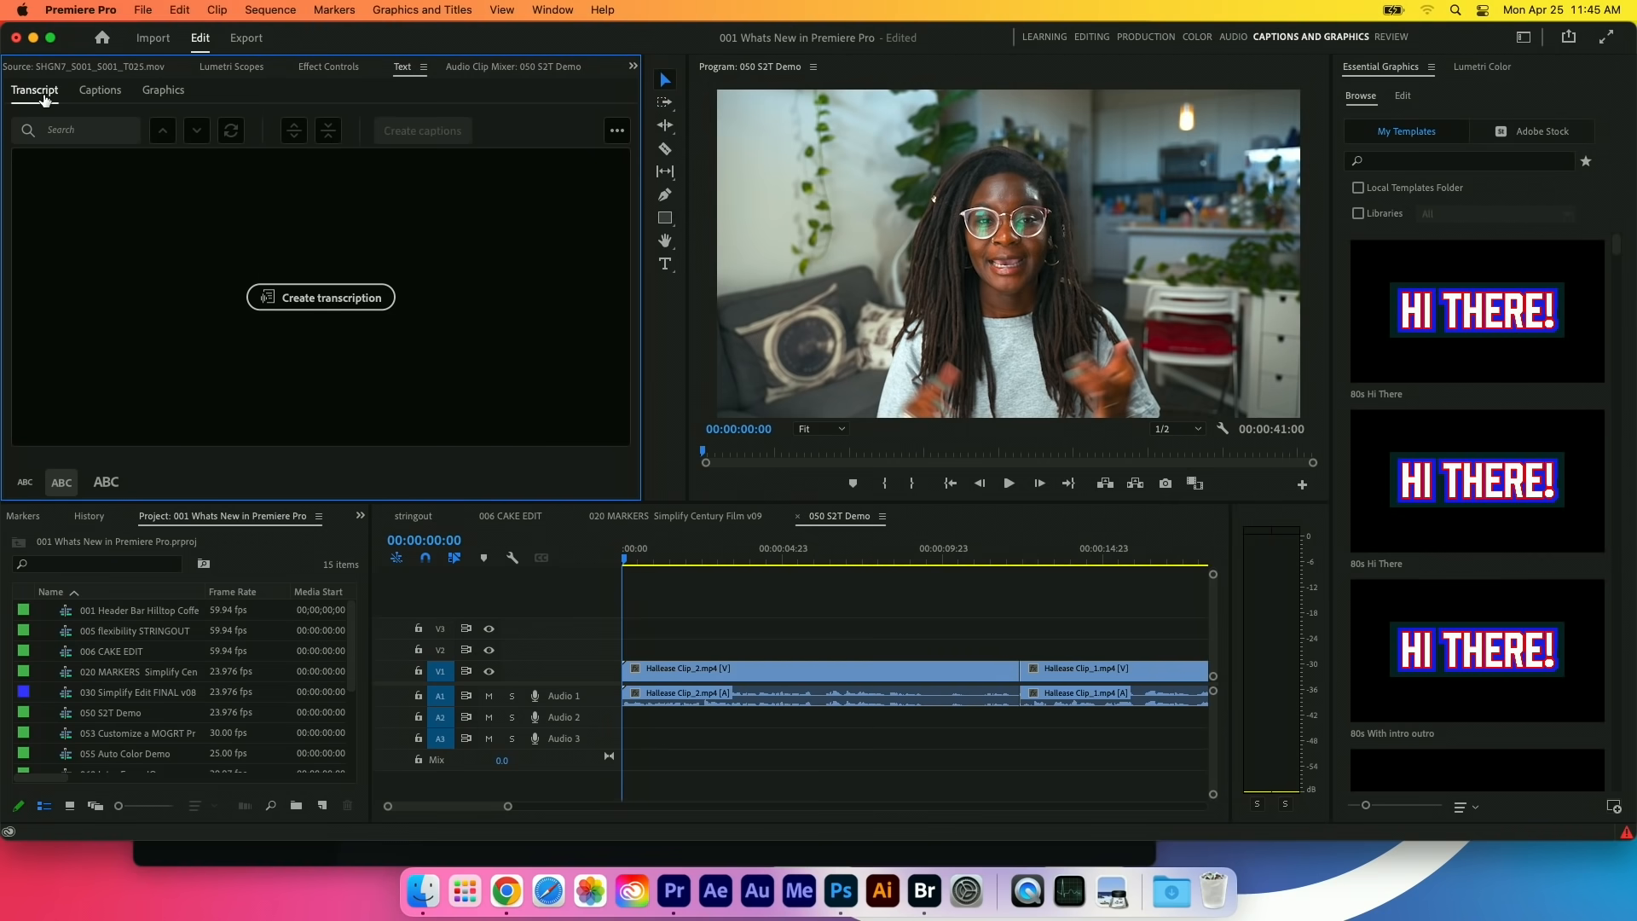
mouse_move(303, 327)
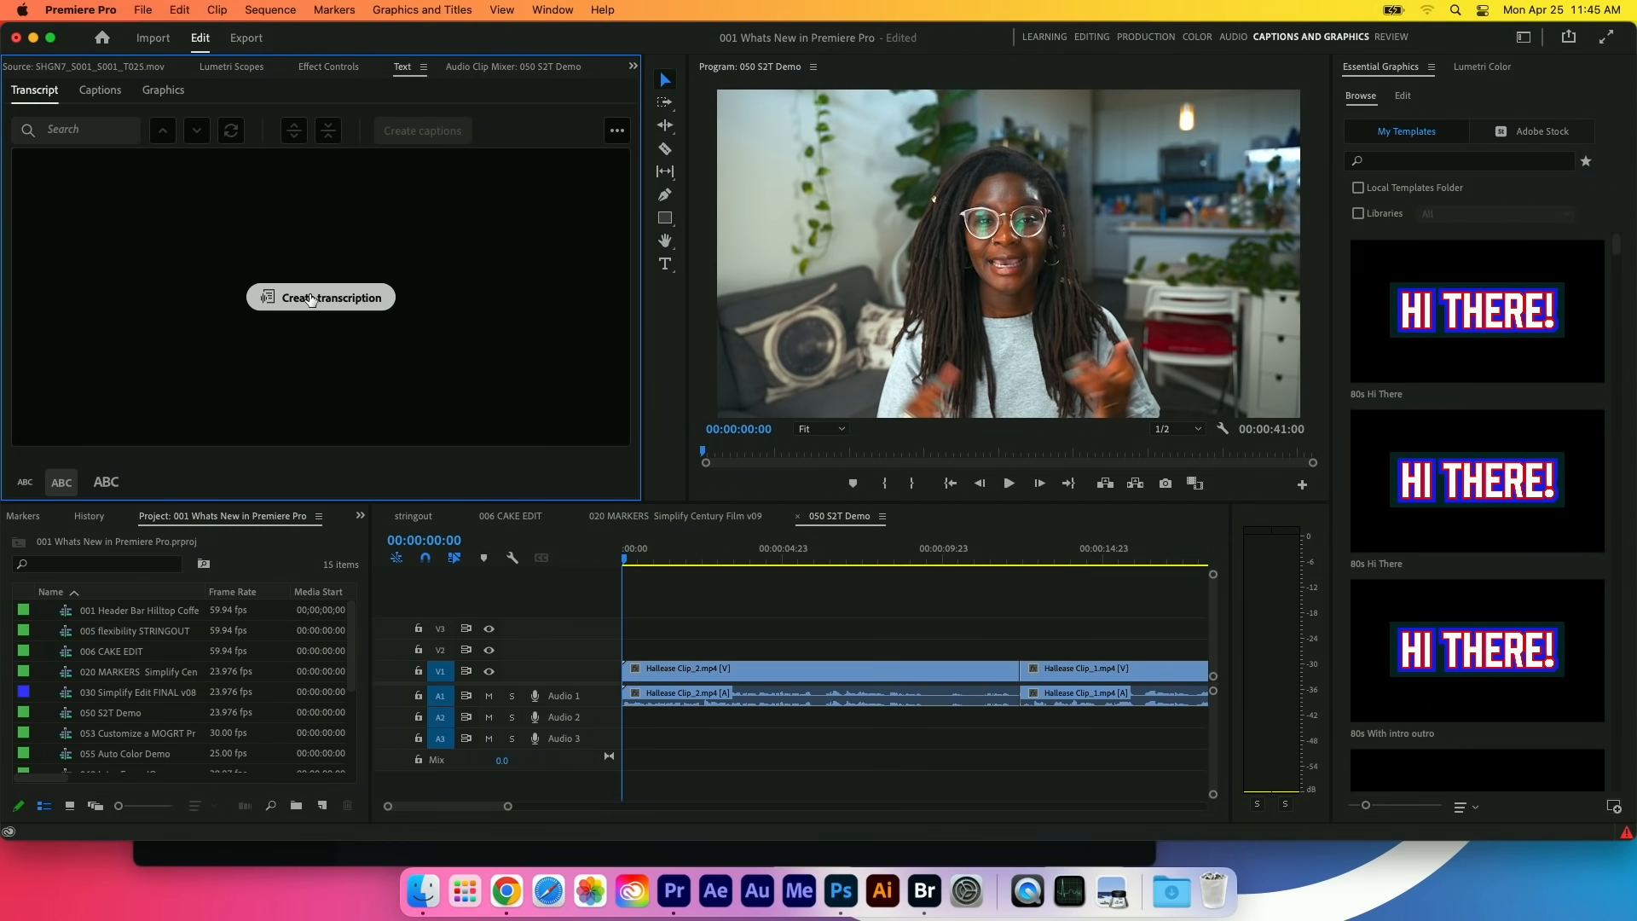
click(320, 296)
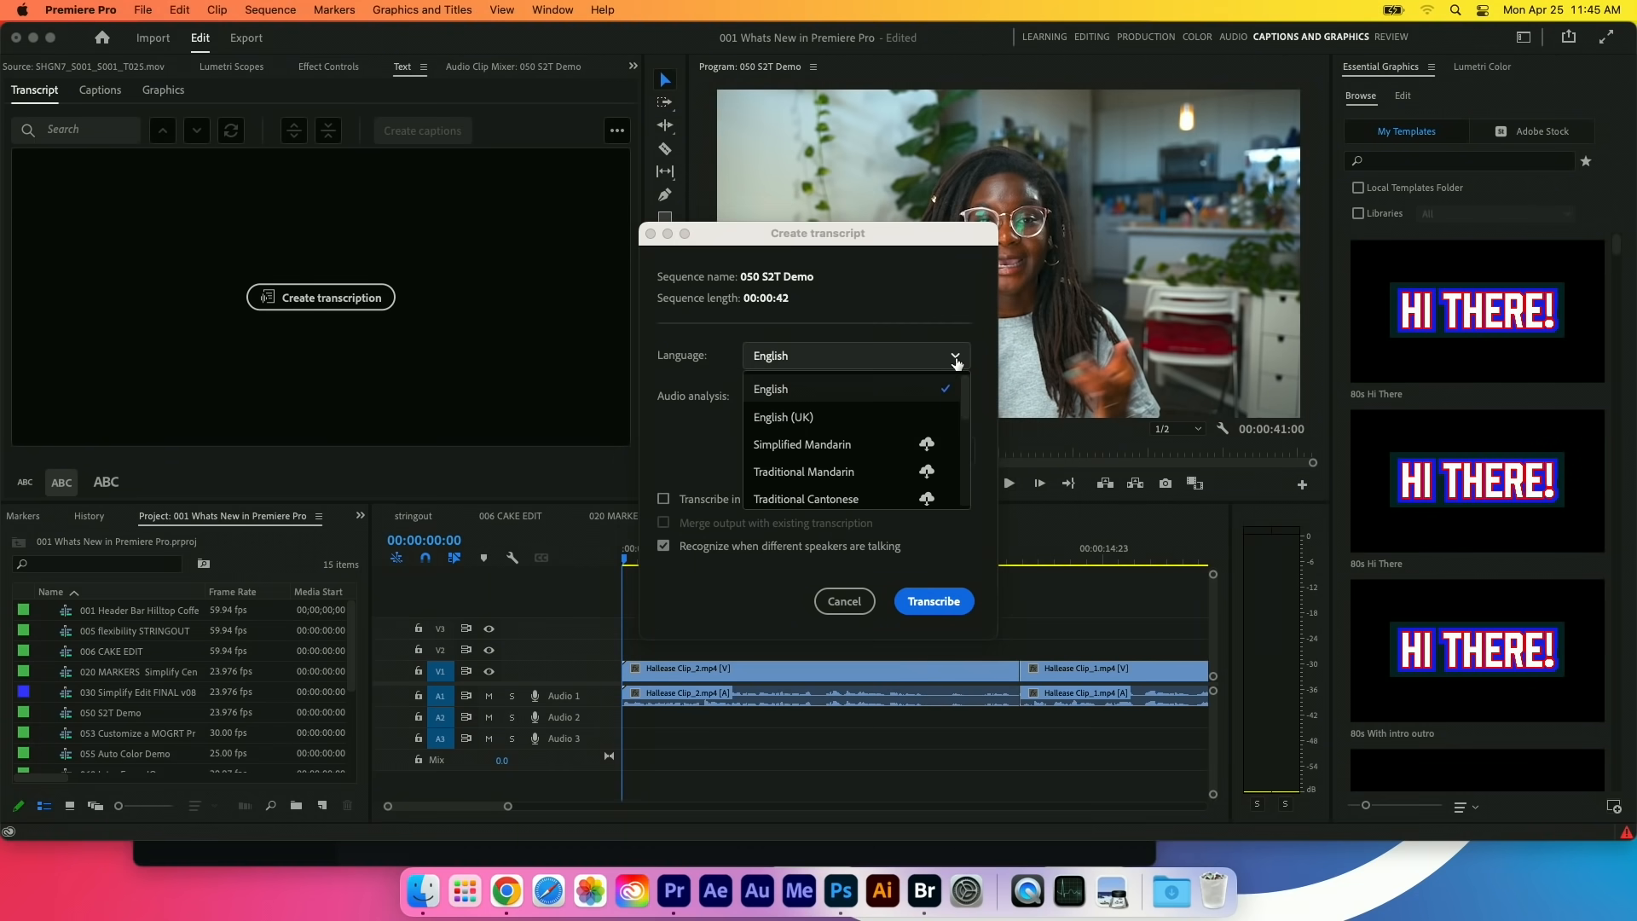
Transcribe the 050 S2T Demo sequence in English, yielding two Speaker 1 paragraphs.
scroll(down, 3)
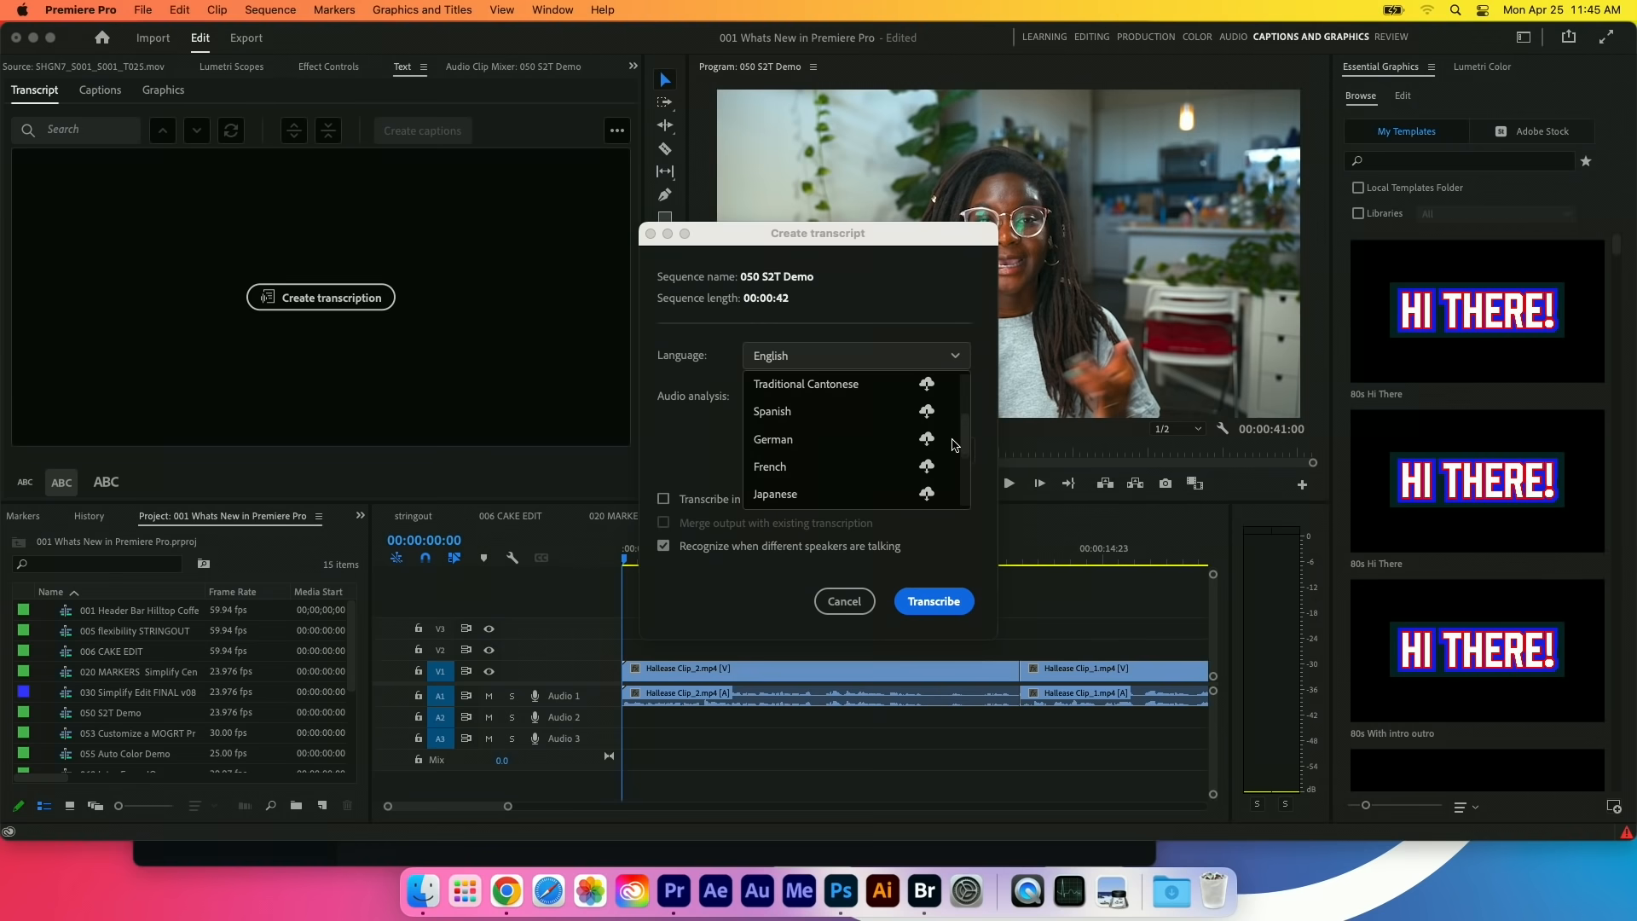
click(931, 600)
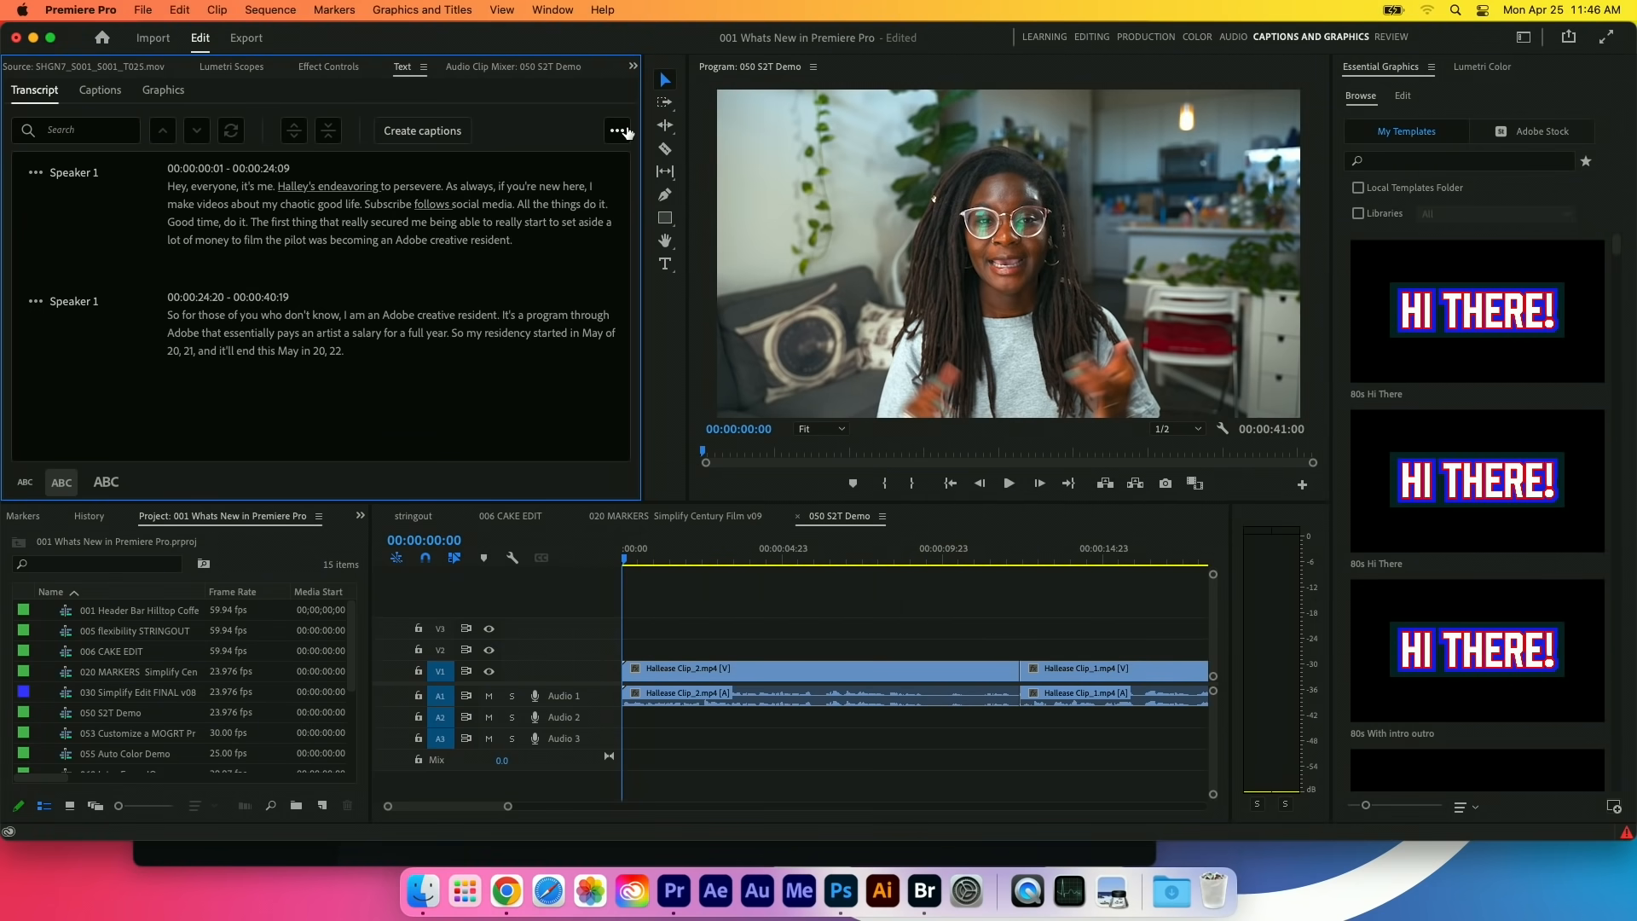
click(617, 130)
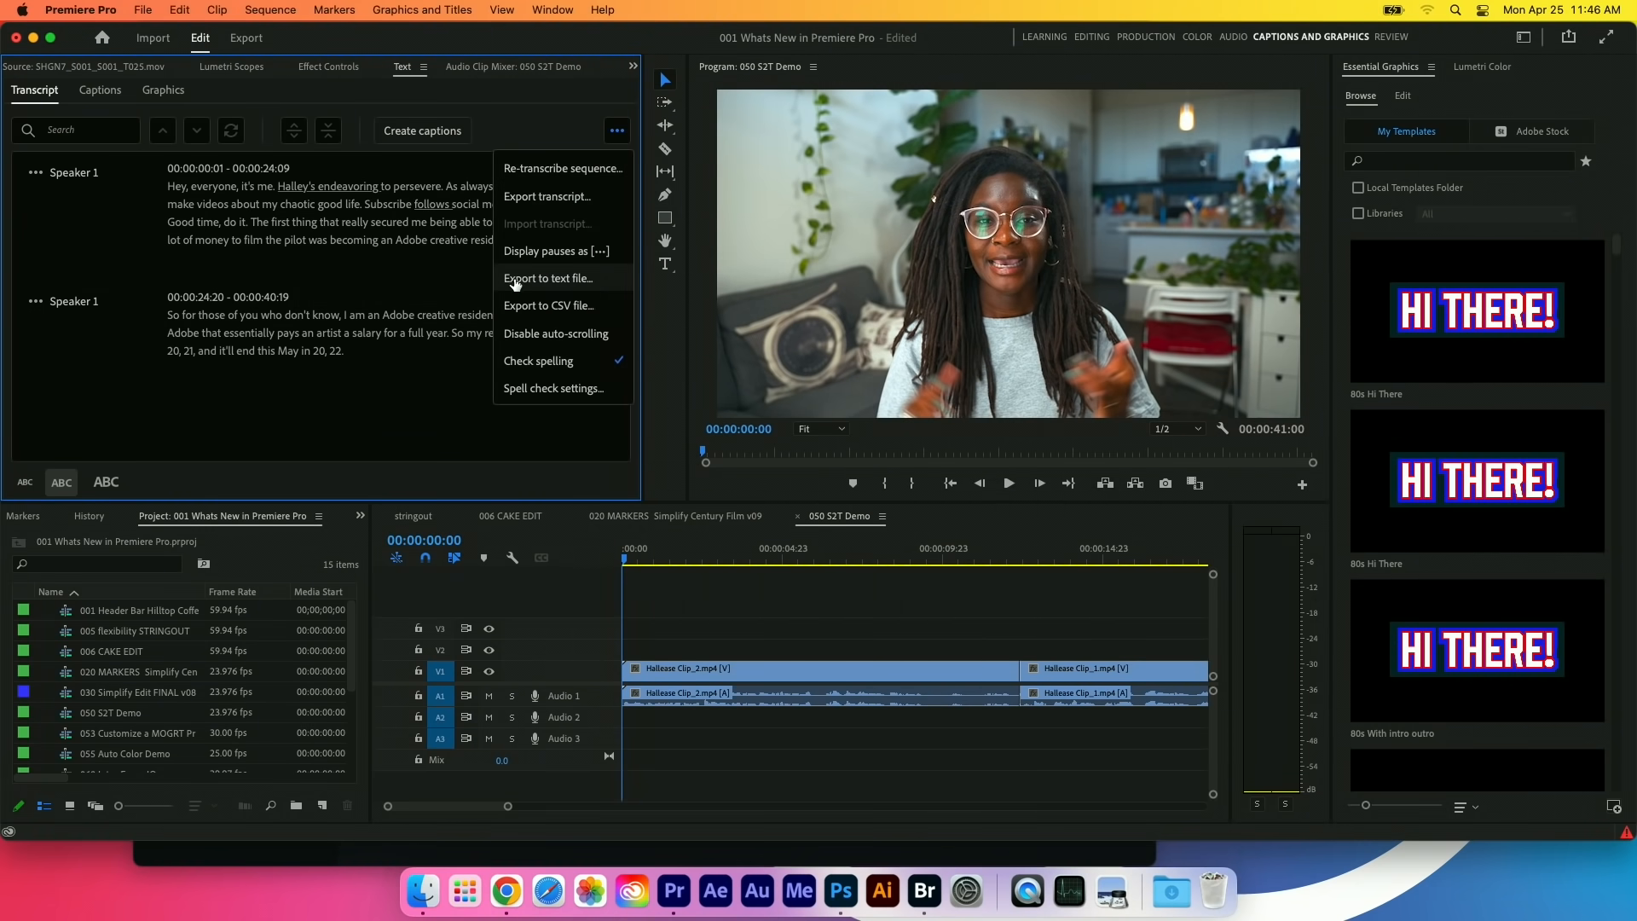
mouse_move(590, 313)
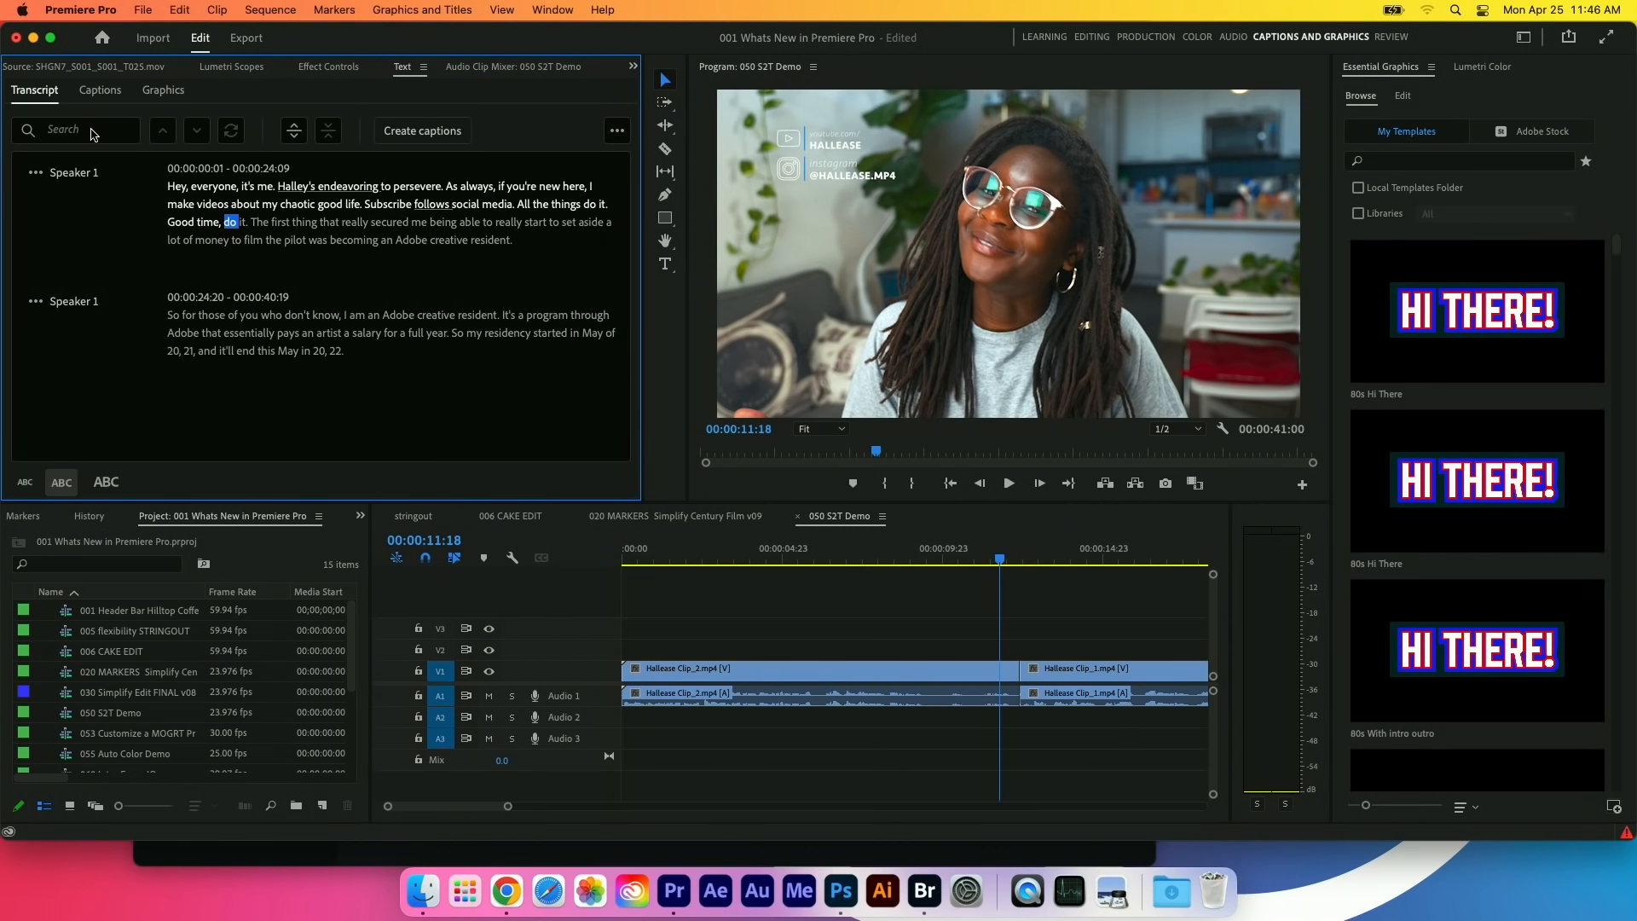
Search the transcript for 'resident', jump playback to it at 00:00:27:14, then clear the search.
text(resident)
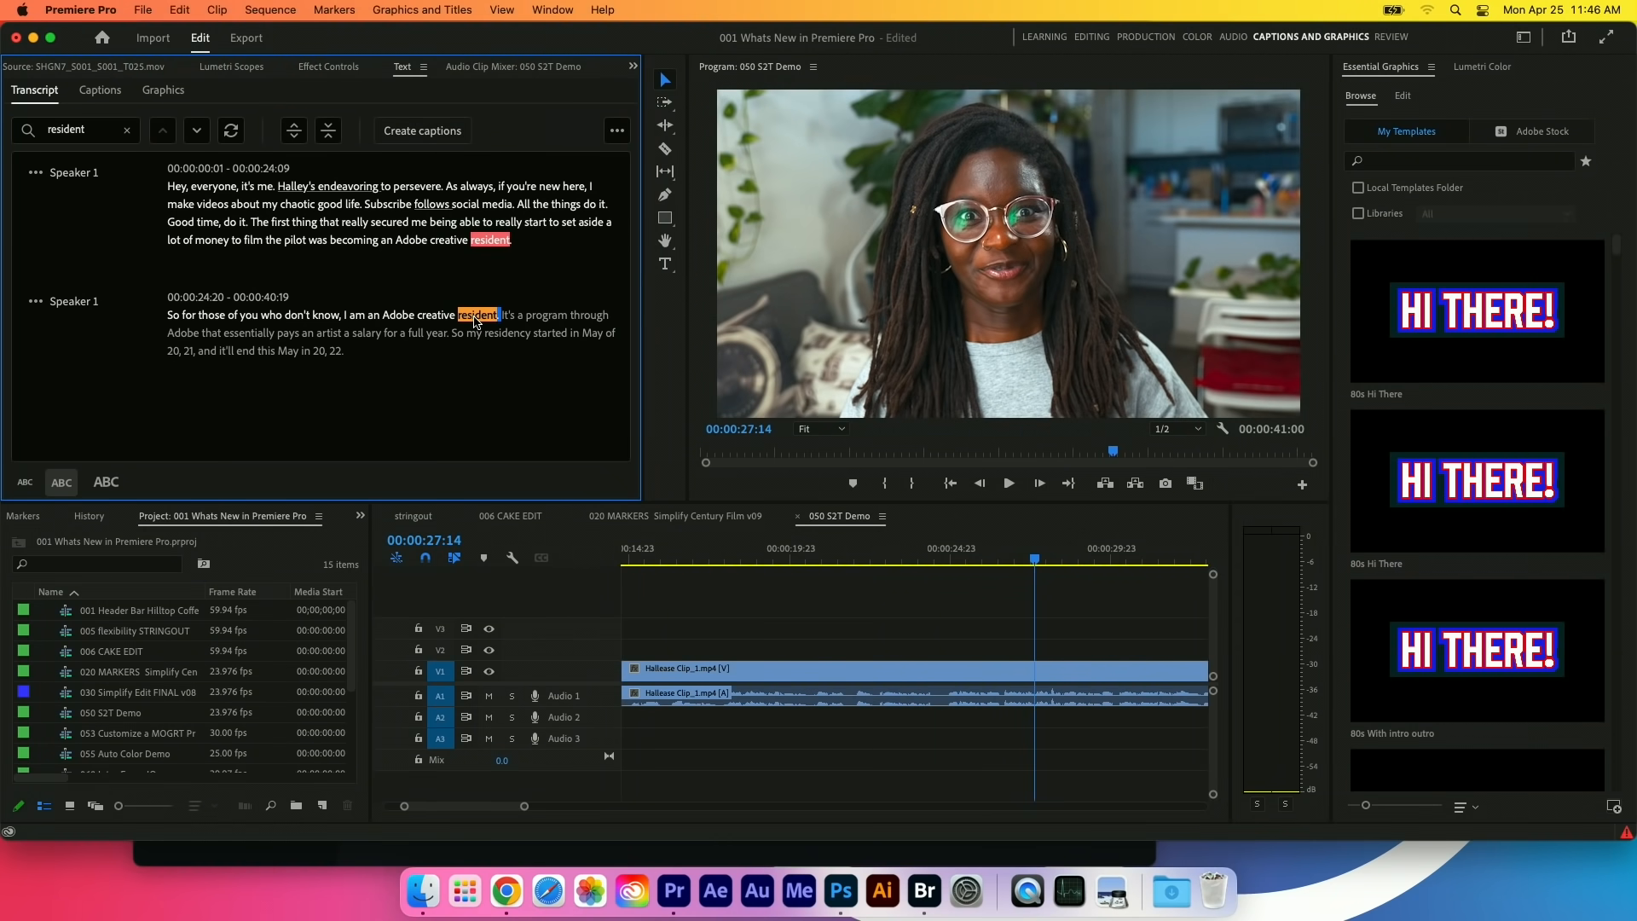
click(126, 129)
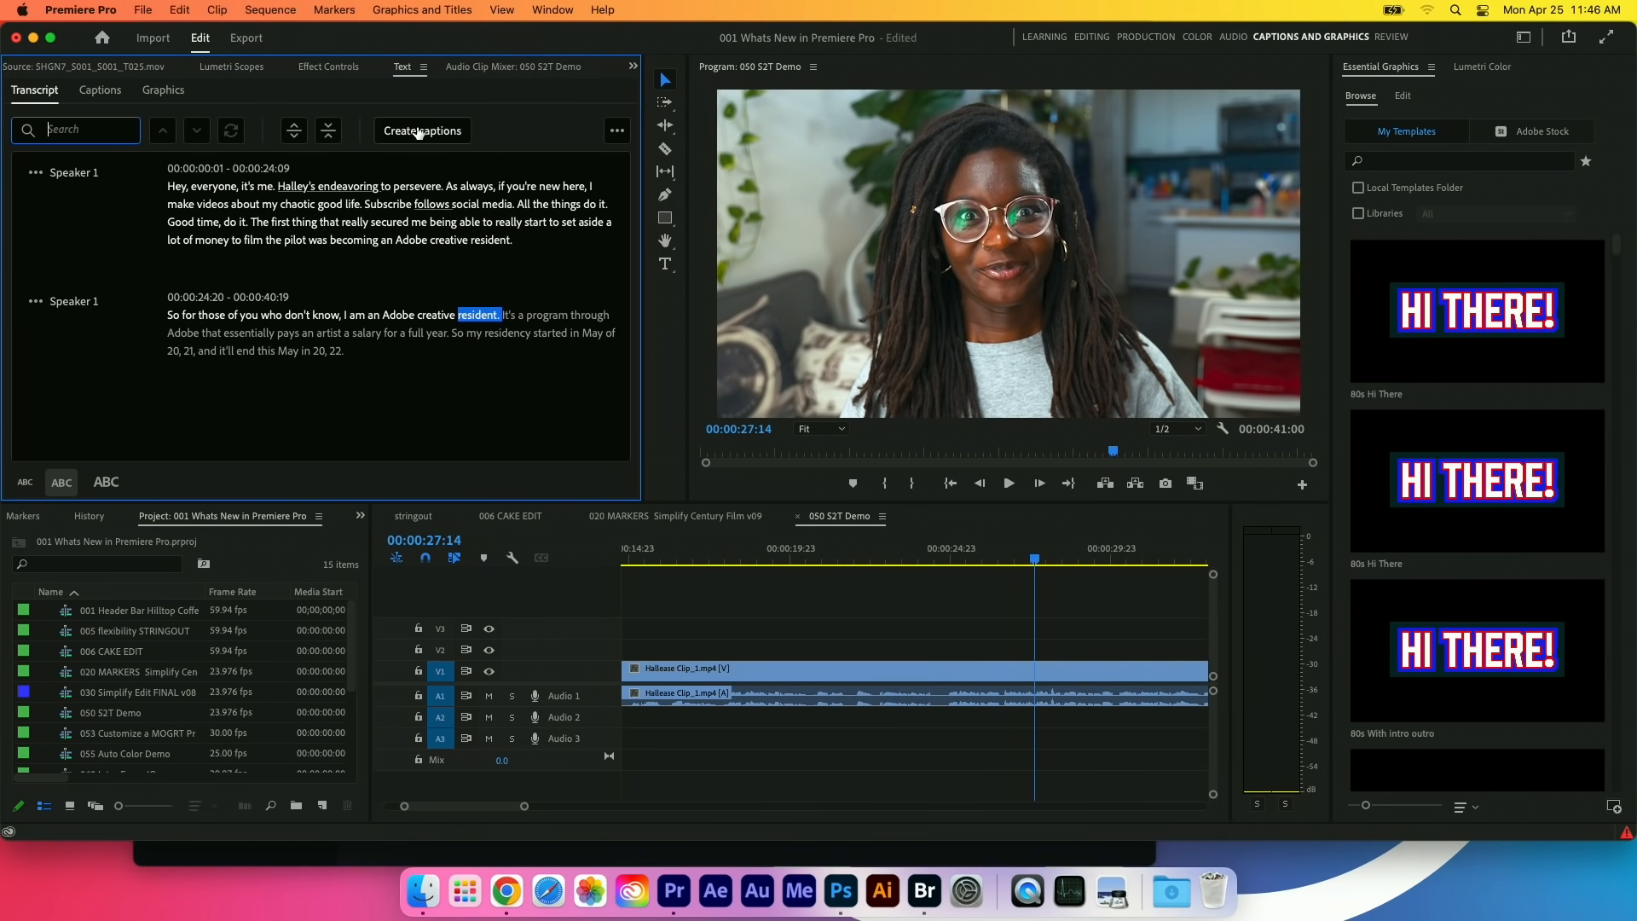
Create a caption track from the transcript using the Subtitle default preset.
click(421, 129)
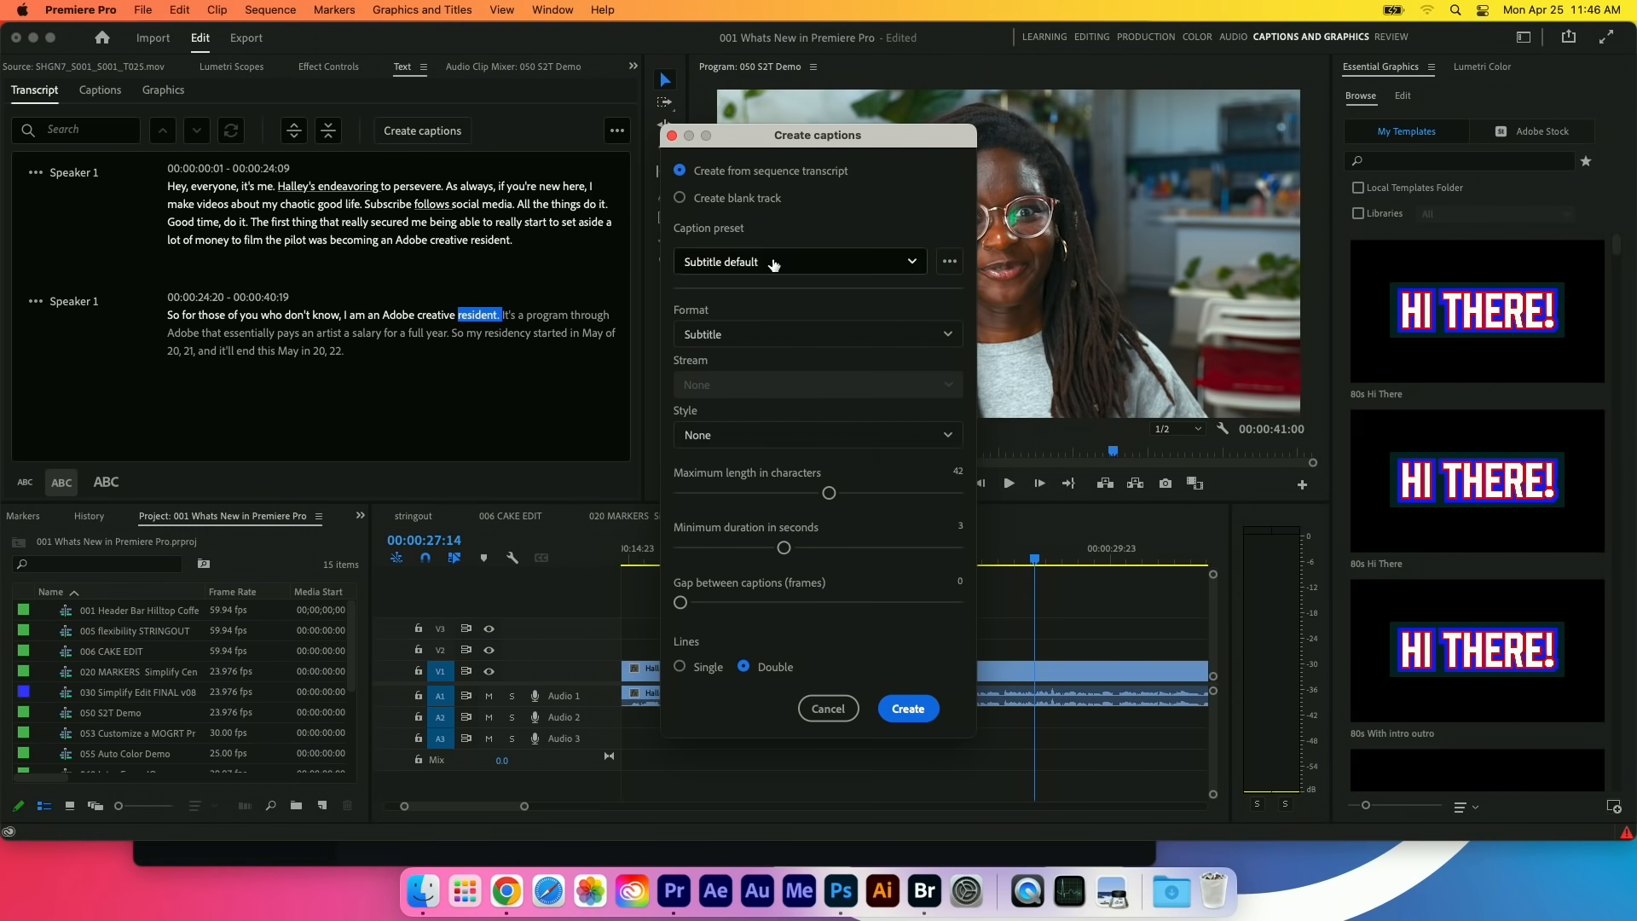
click(798, 260)
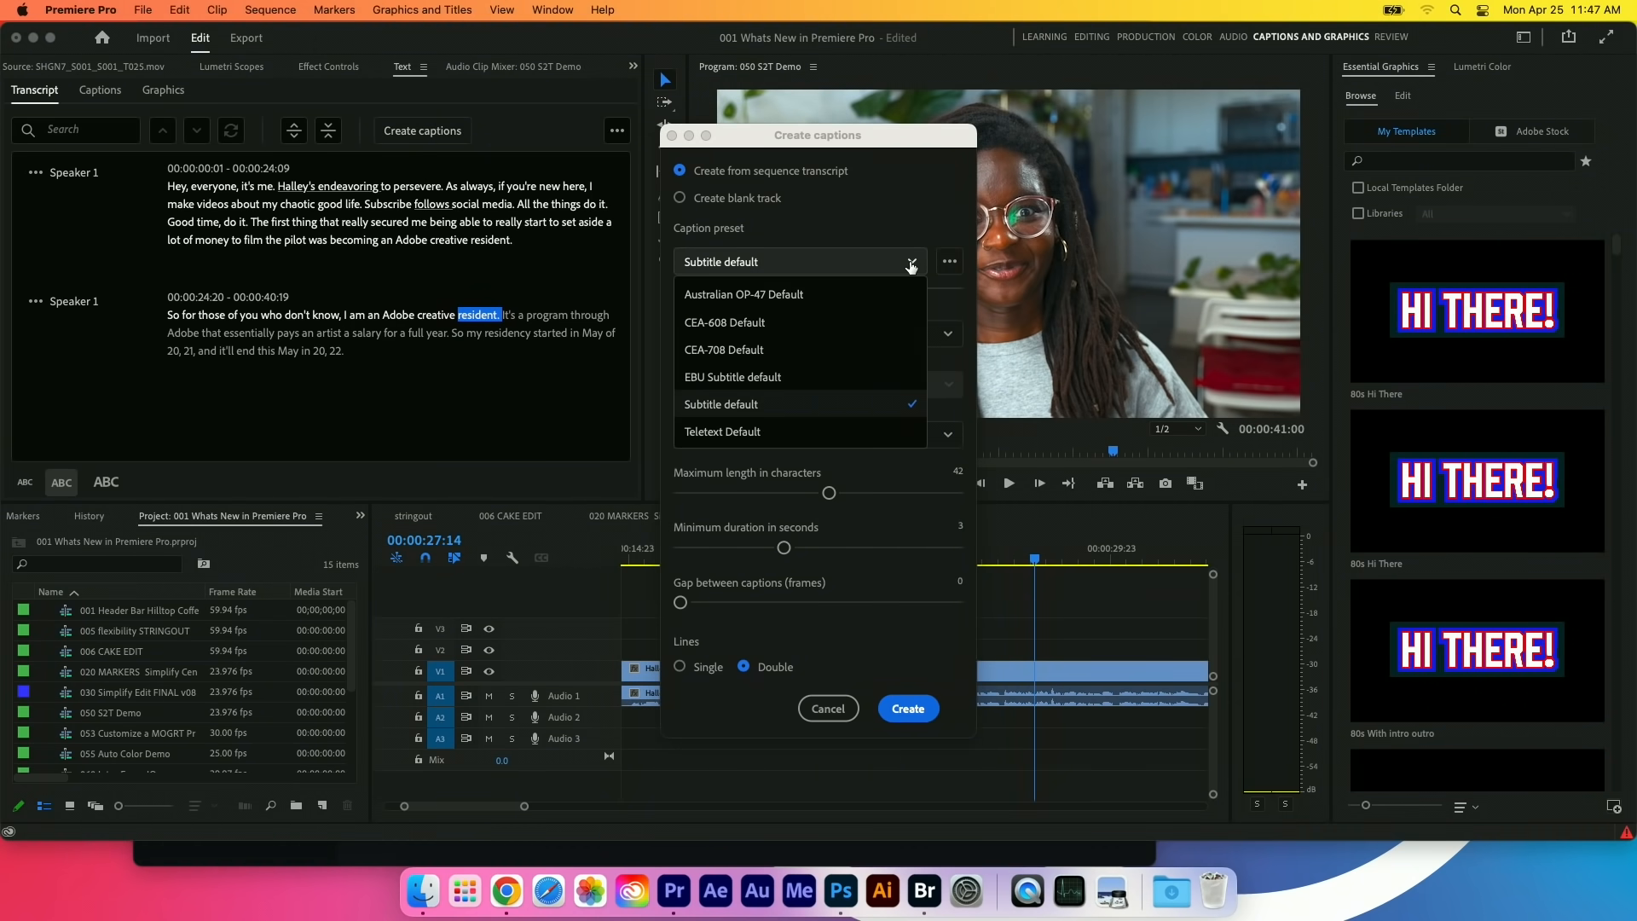
mouse_move(844, 330)
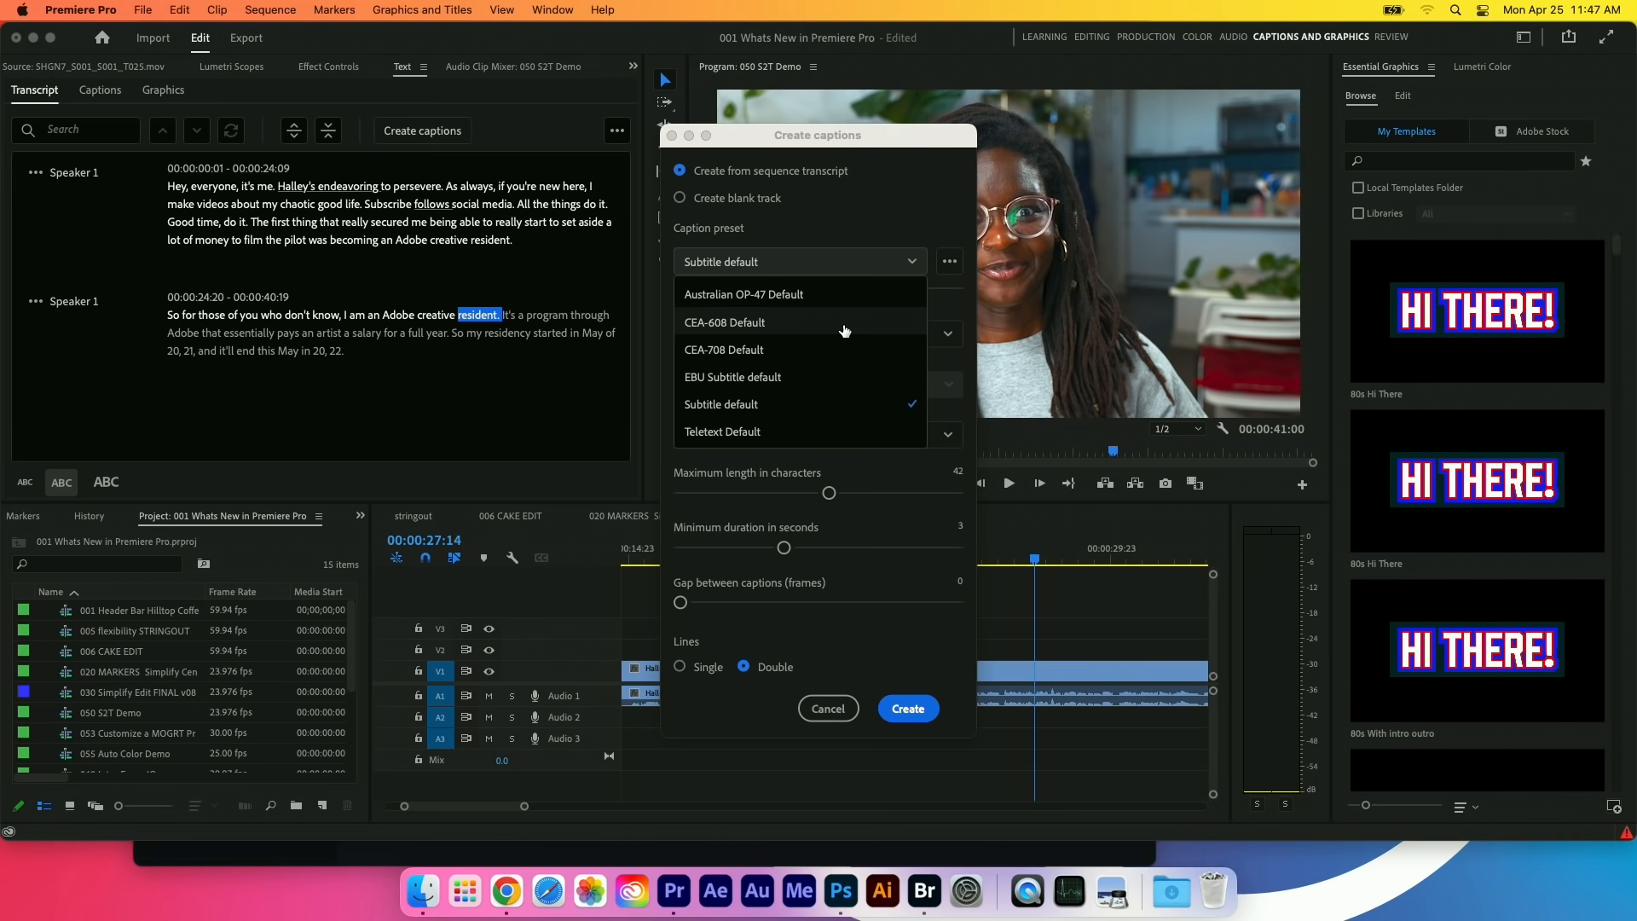
click(905, 708)
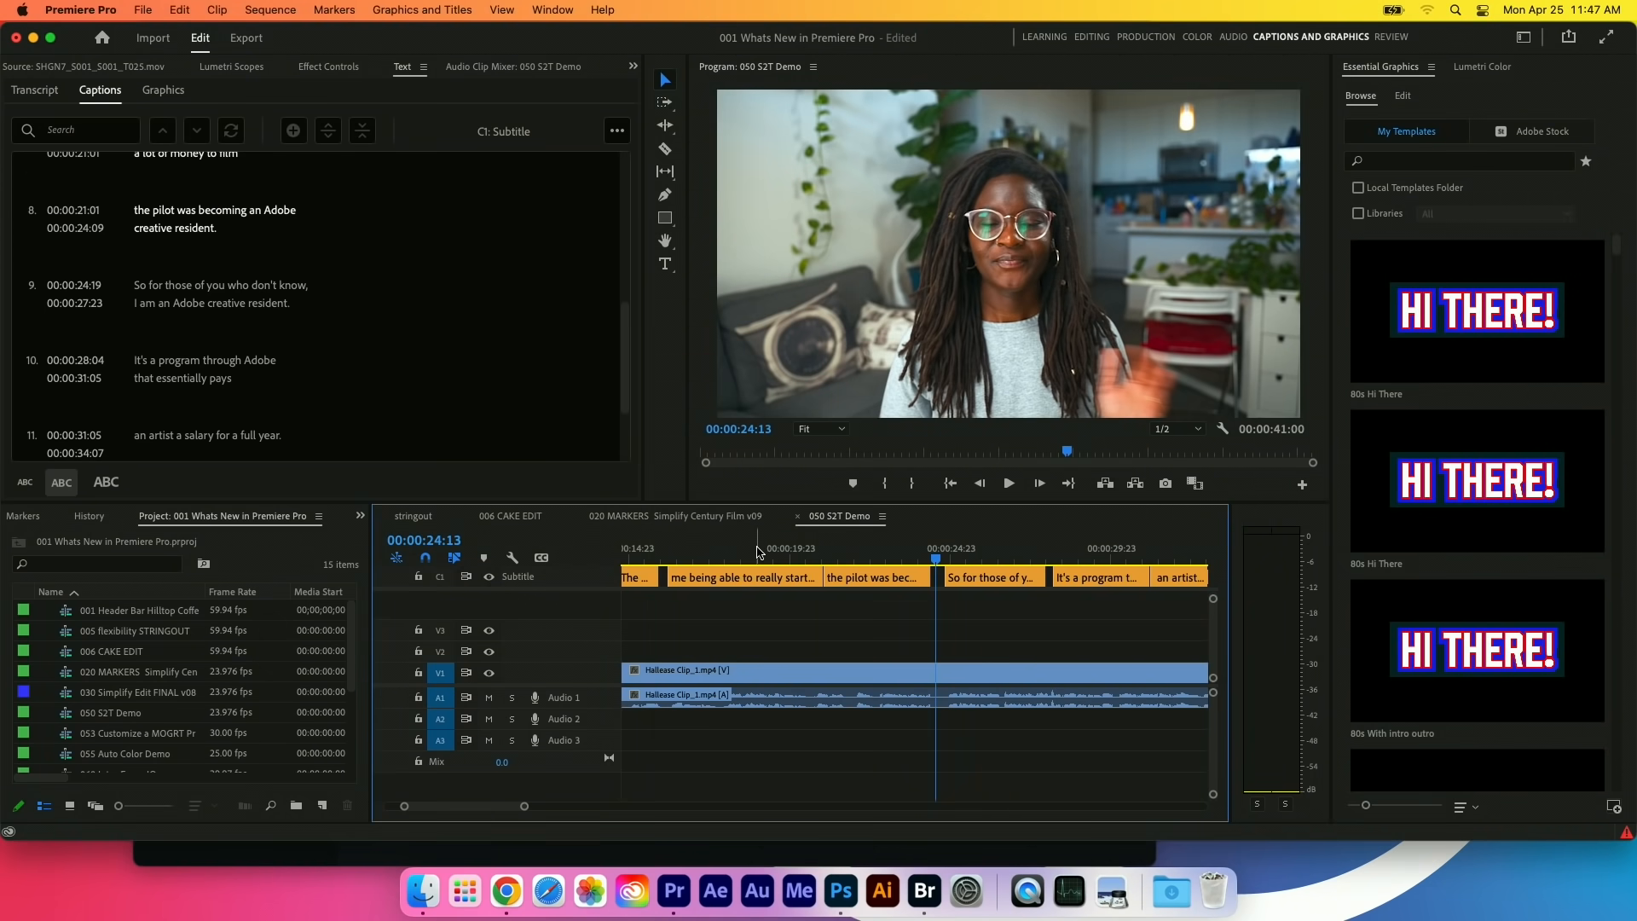
click(1197, 36)
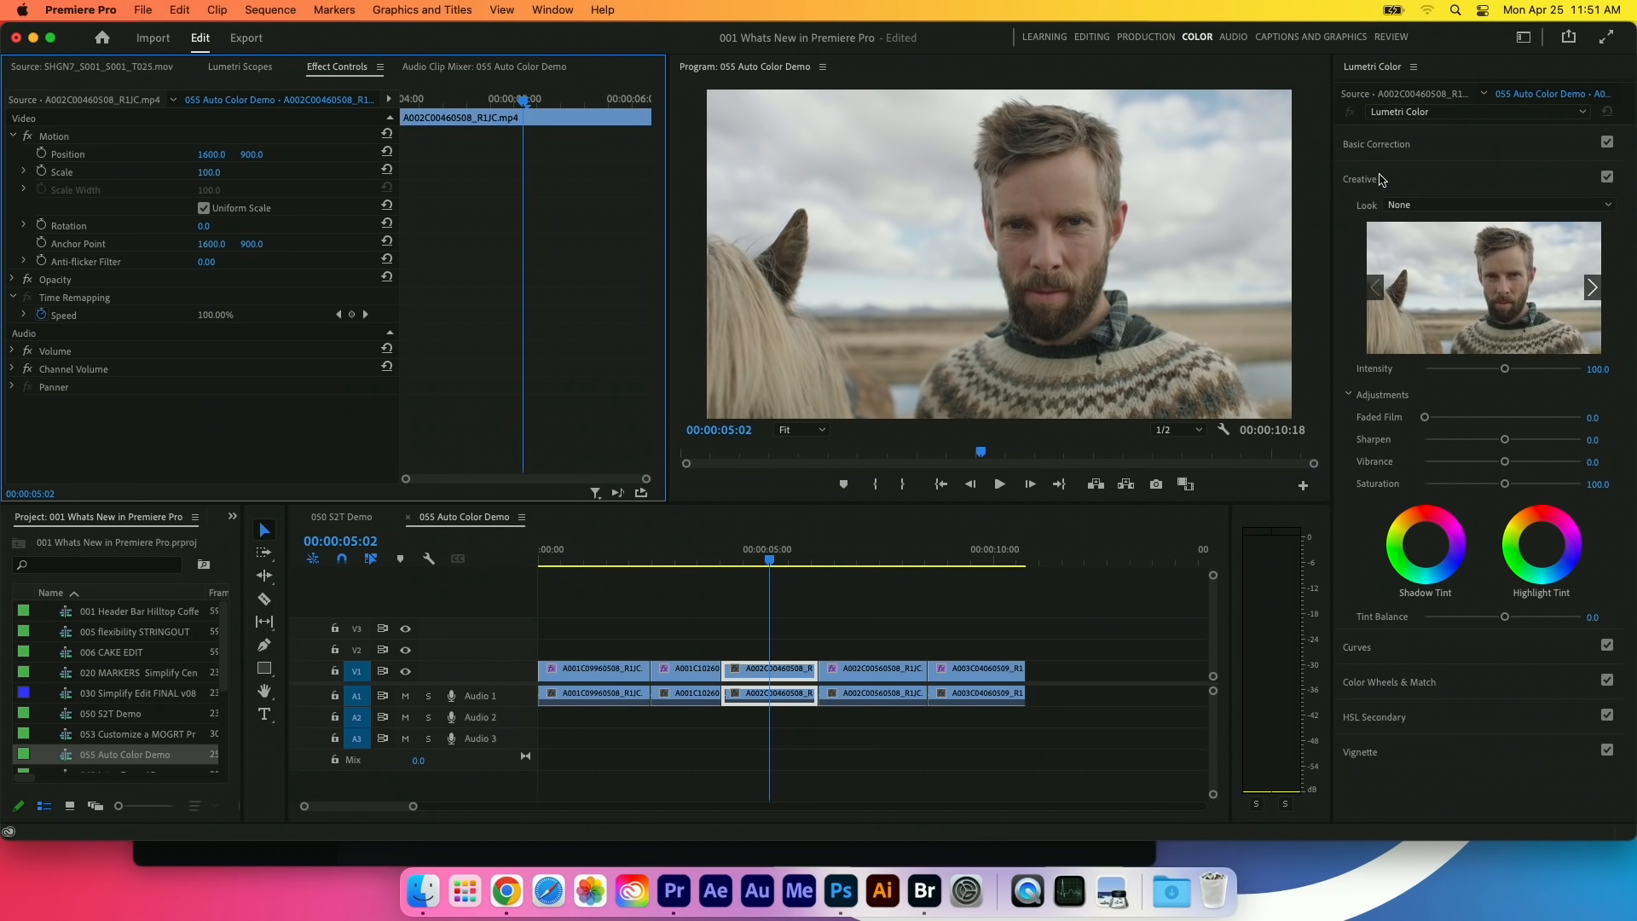
Expand Basic Correction in Lumetri Color for the 055 Auto Color Demo clip.
click(1376, 143)
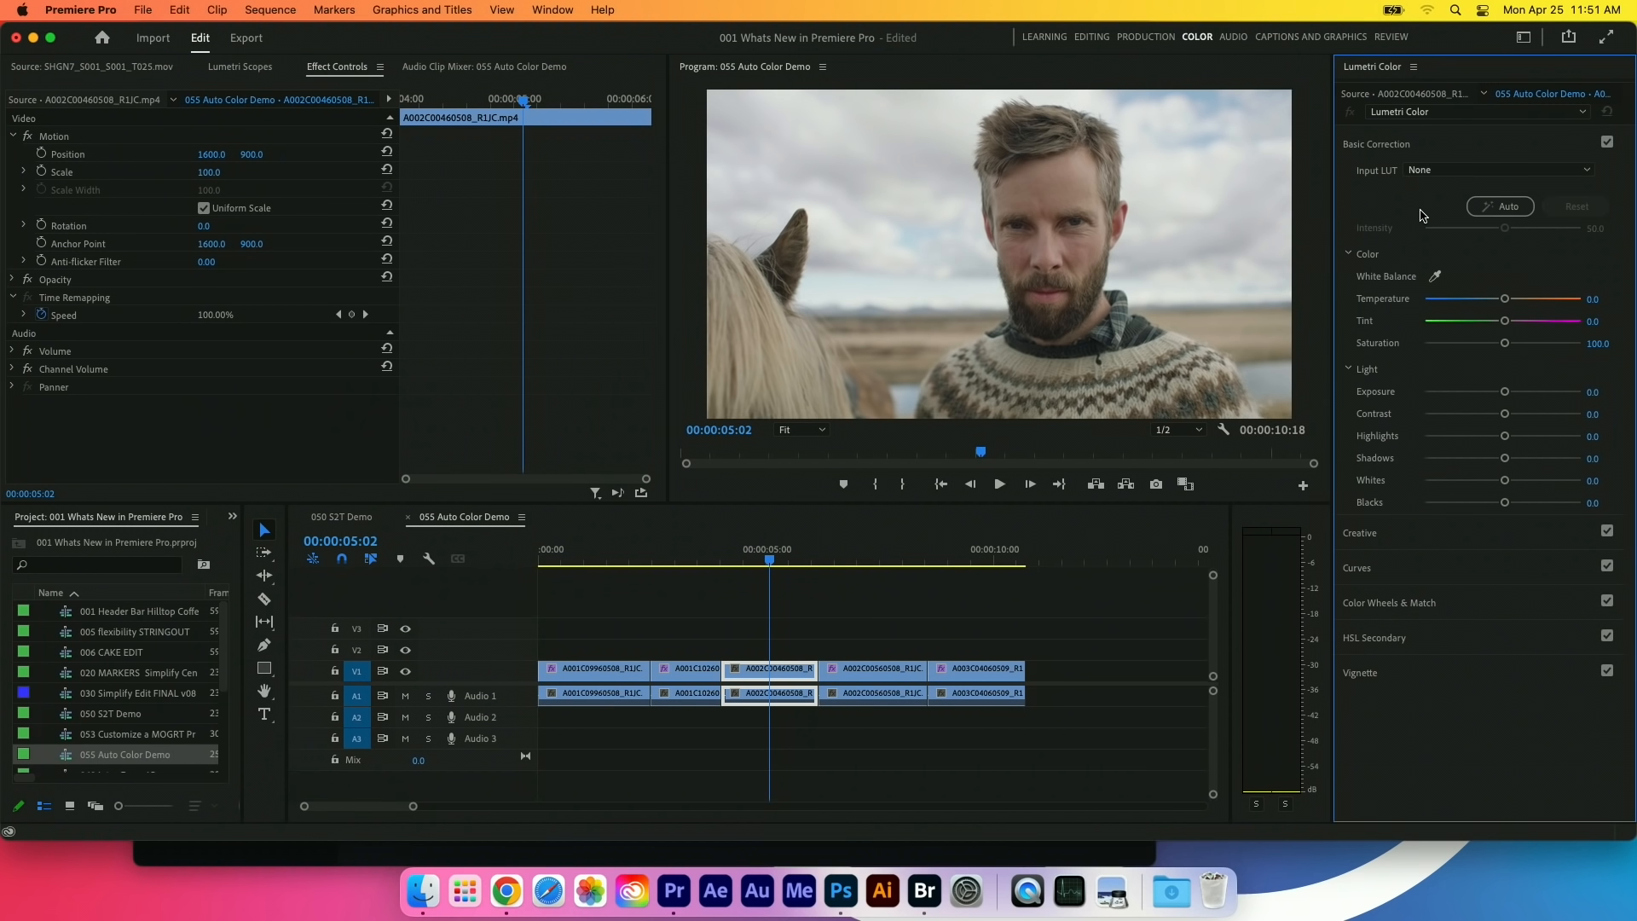
mouse_move(1398, 355)
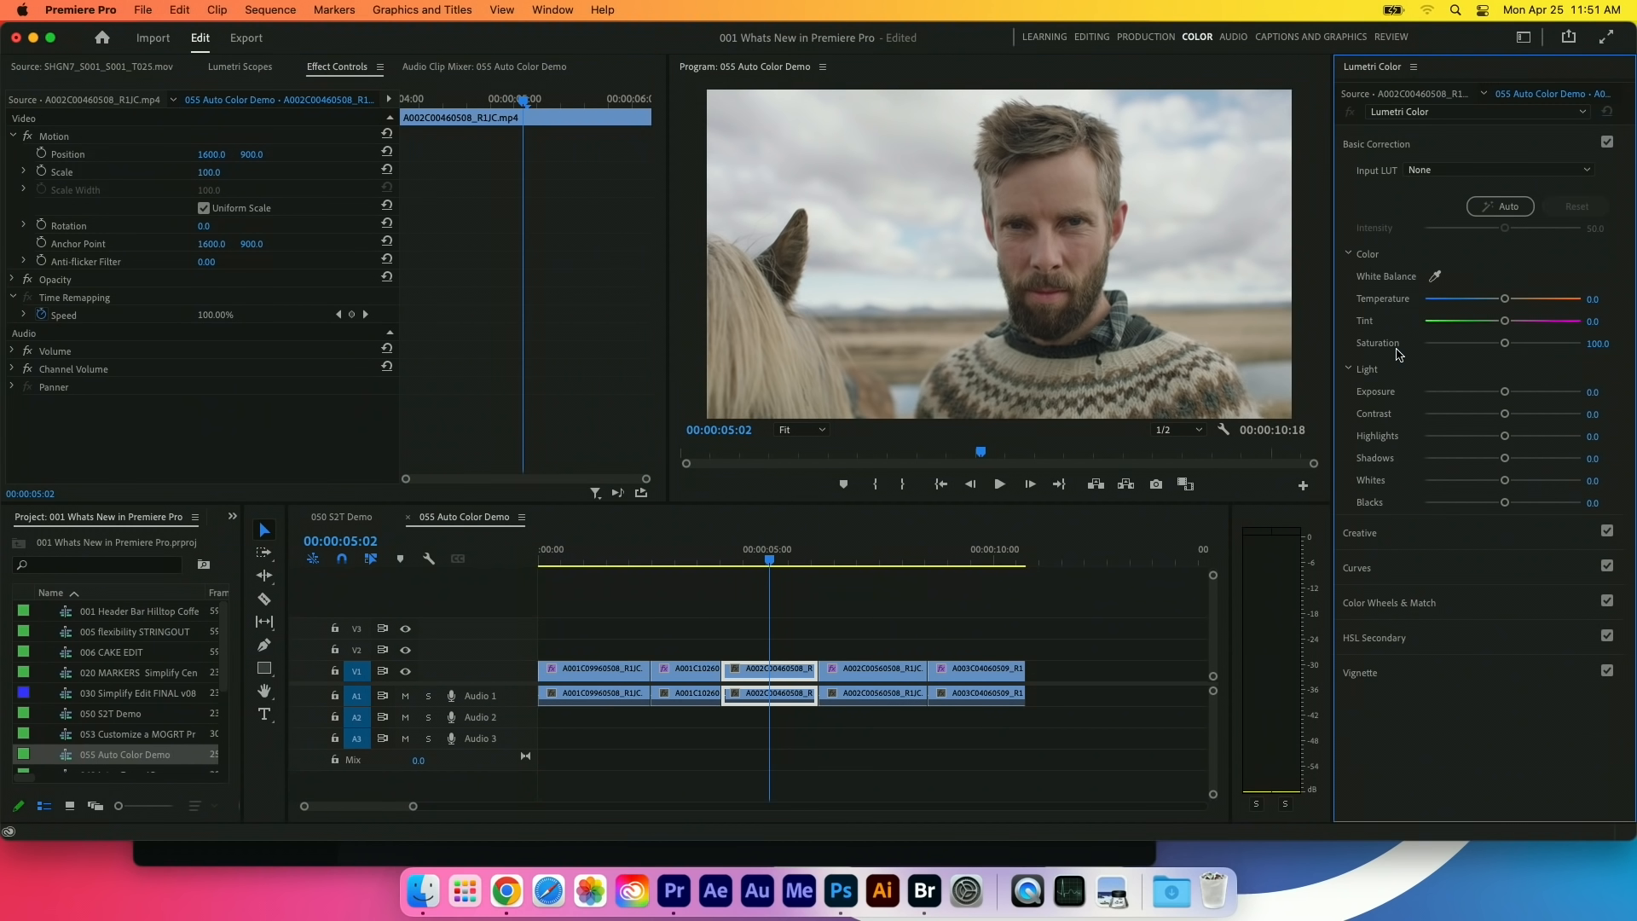